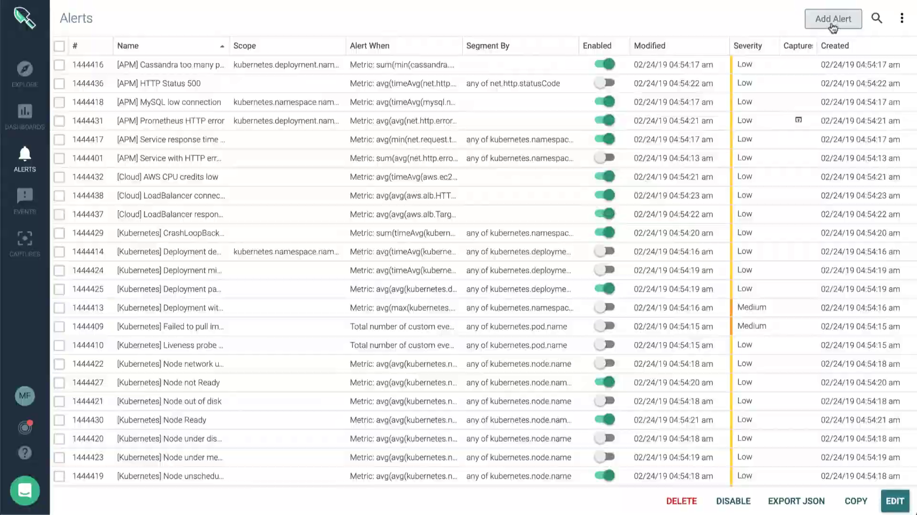
Start a new alert from the Alerts page, bringing up the Select Alert Type chooser
left_click(832, 18)
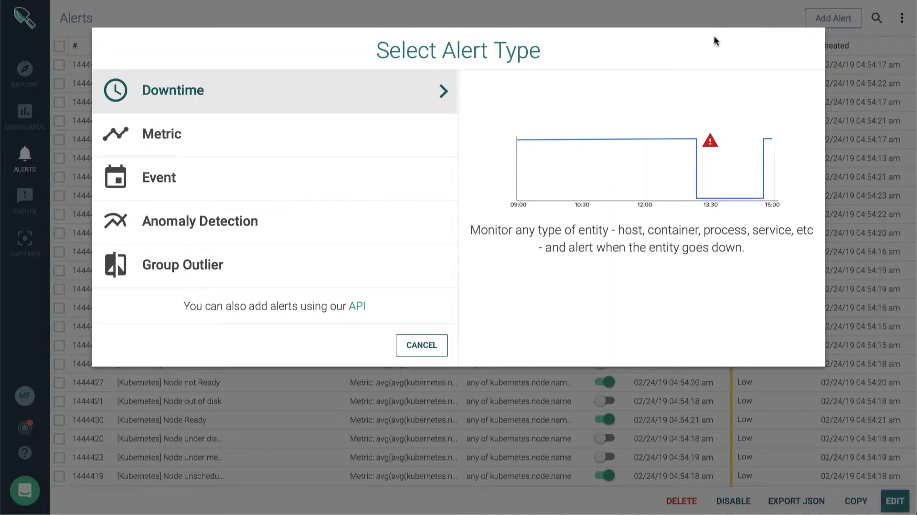
Choose the Downtime alert type to get its blank New Downtime Alert form
left_click(161, 133)
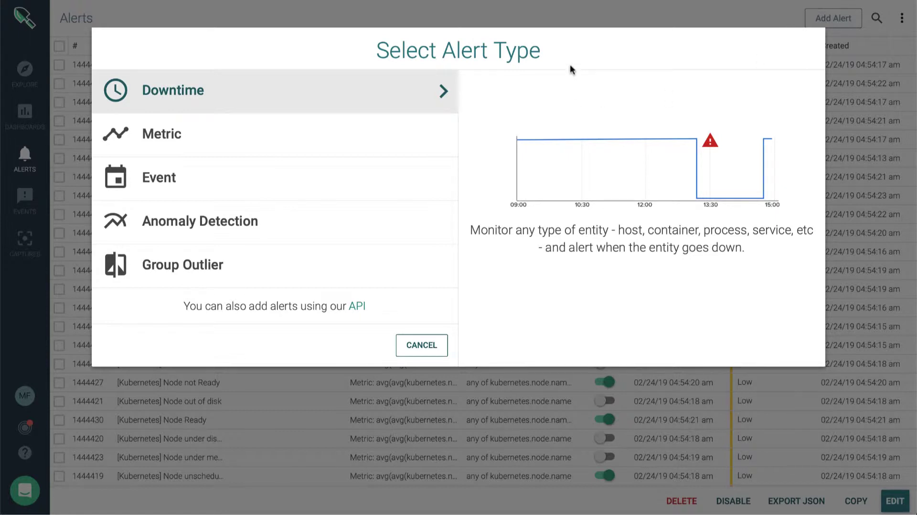
mouse_move(420, 116)
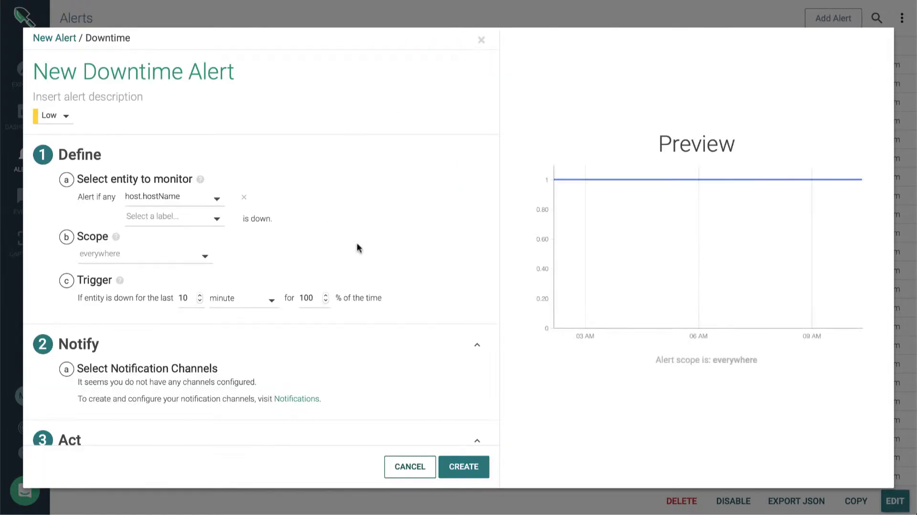
mouse_move(367, 222)
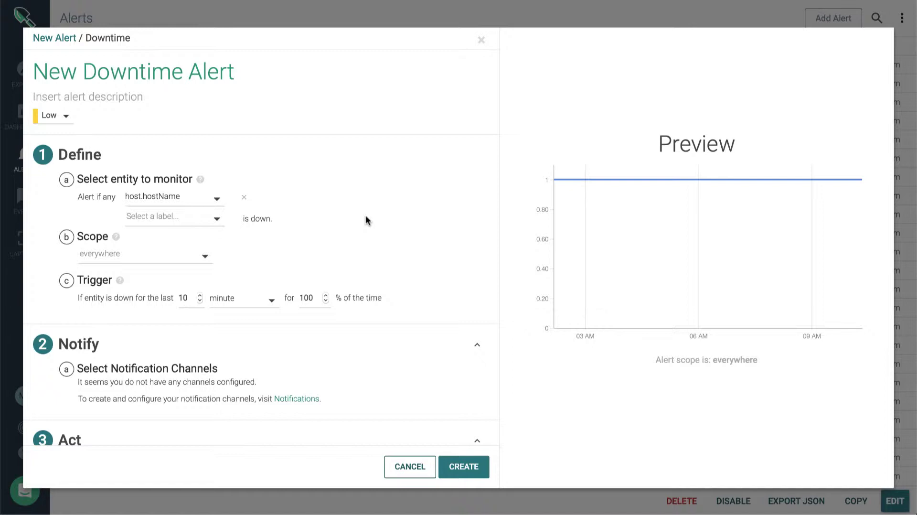
mouse_move(138, 91)
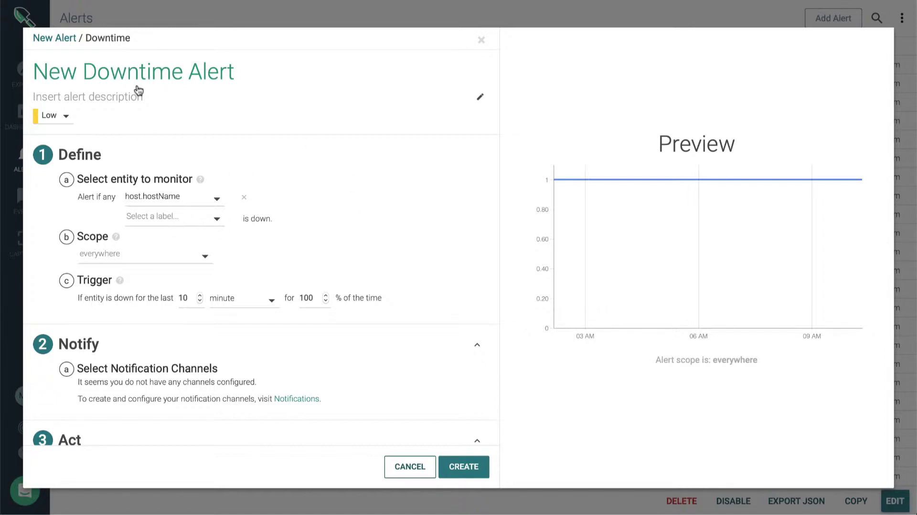
mouse_move(148, 127)
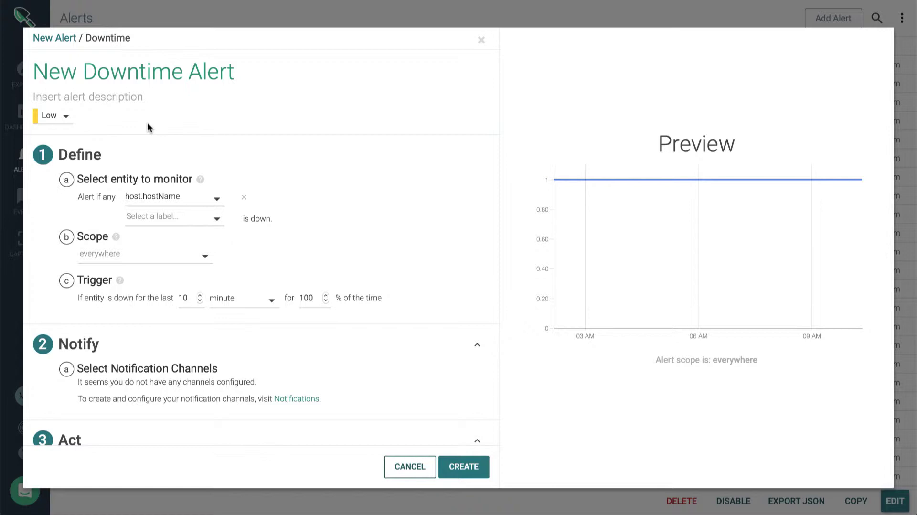
mouse_move(286, 197)
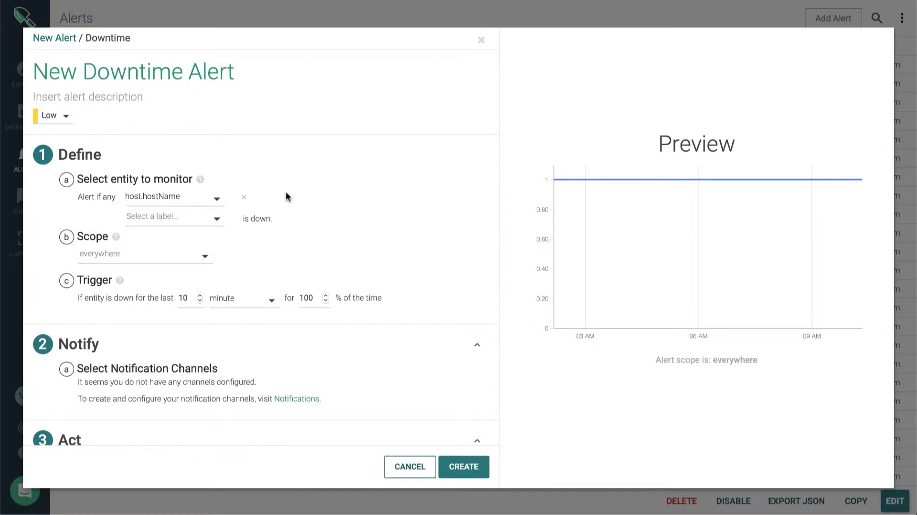
mouse_move(192, 255)
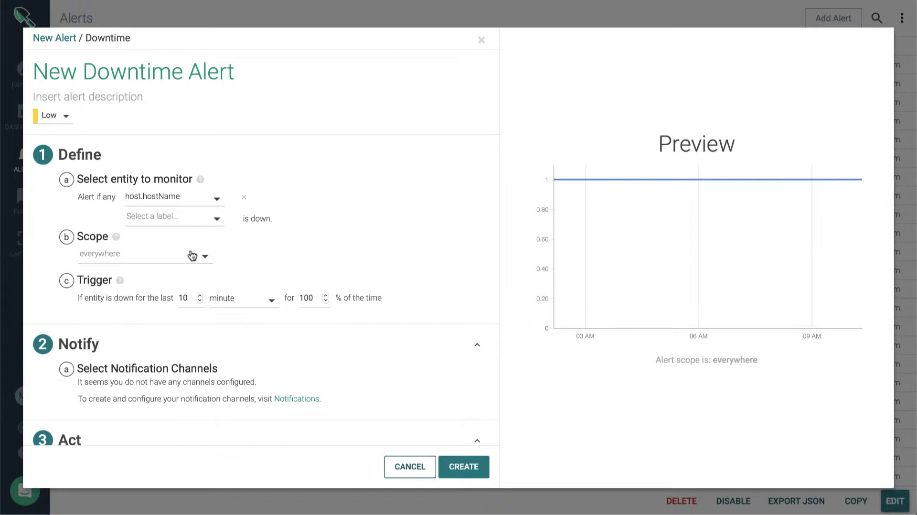
mouse_move(191, 299)
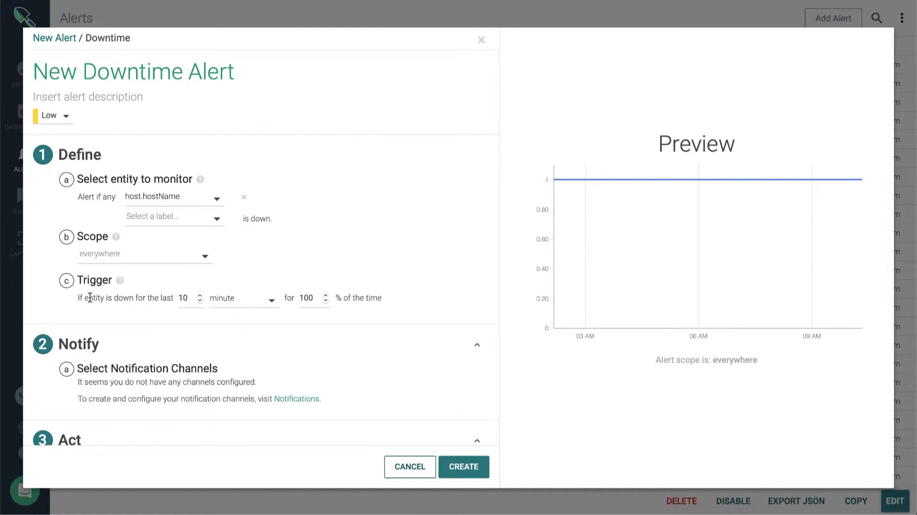
scroll("down", 3)
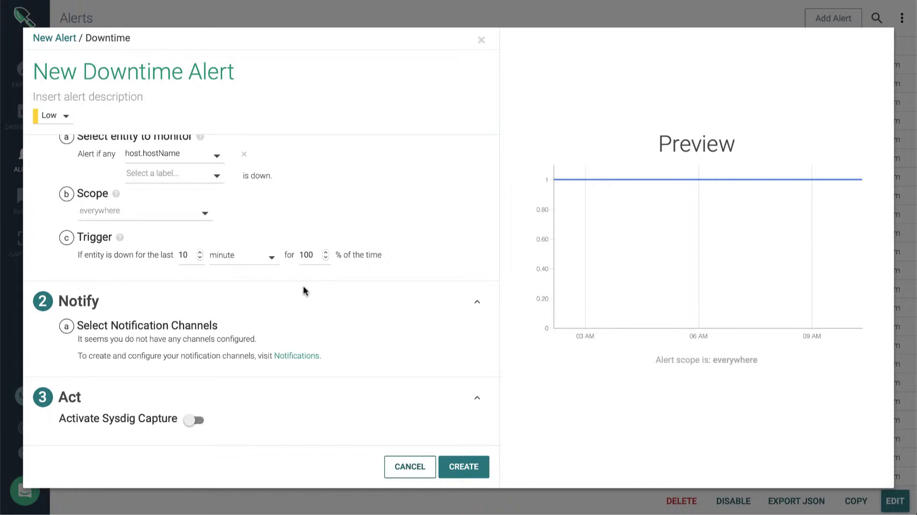
mouse_move(443, 222)
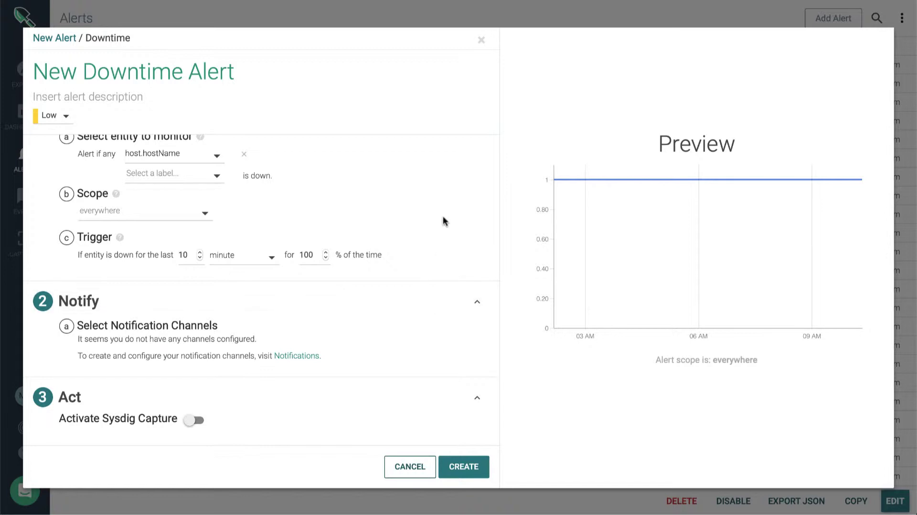
mouse_move(409, 467)
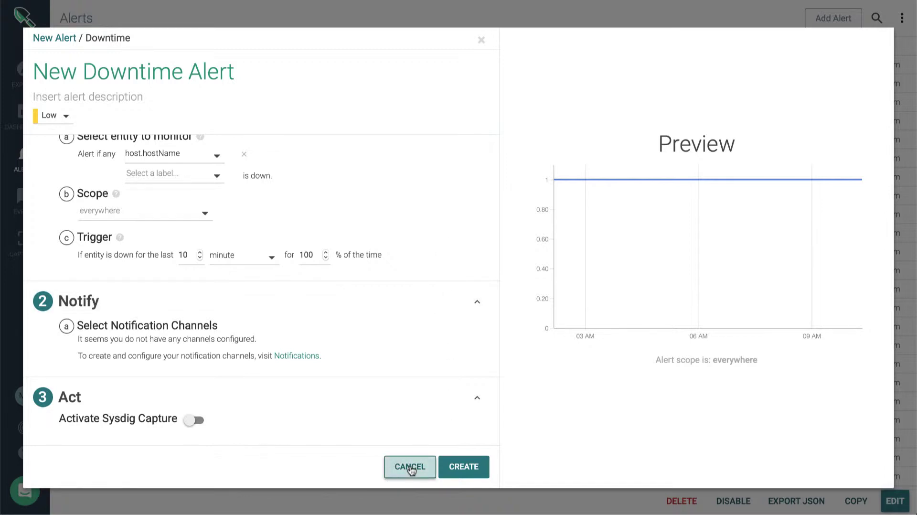
Cancel the Downtime alert and, in a New Metric Alert, filter the metric list by 'memory'
left_click(410, 467)
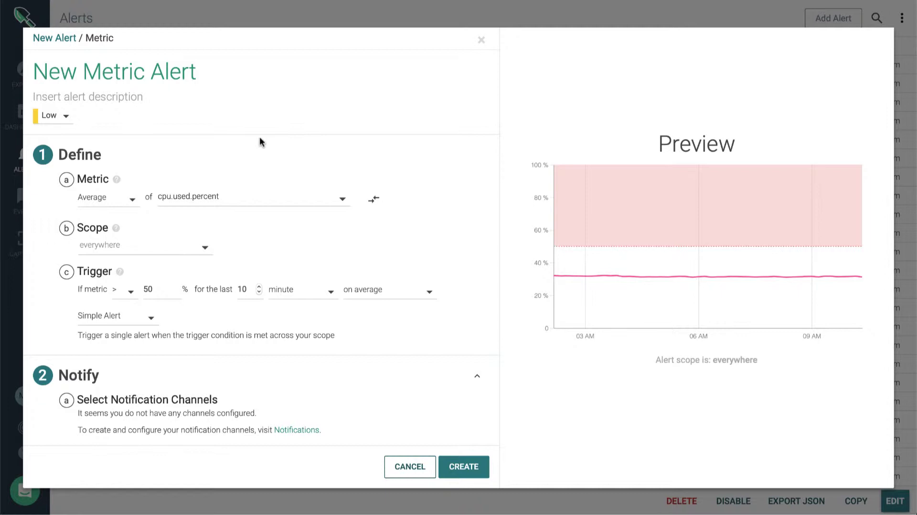
mouse_move(320, 170)
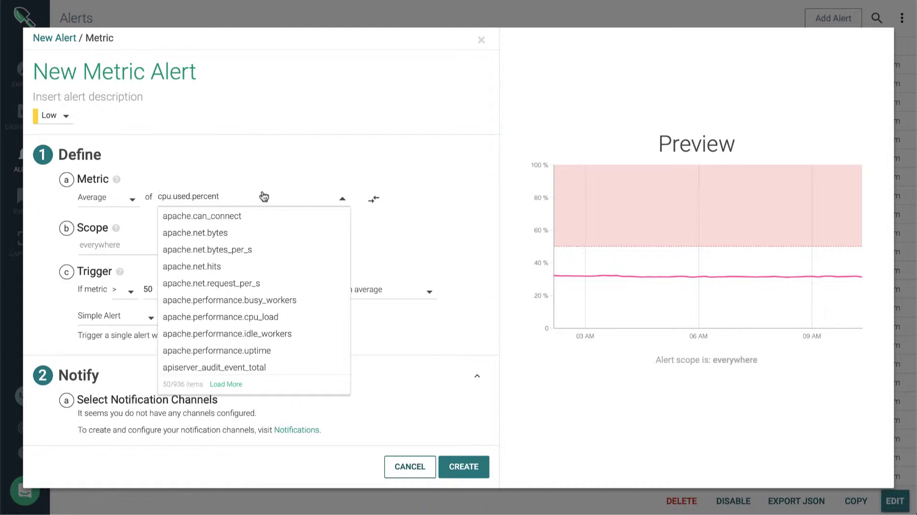
scroll("down", 3)
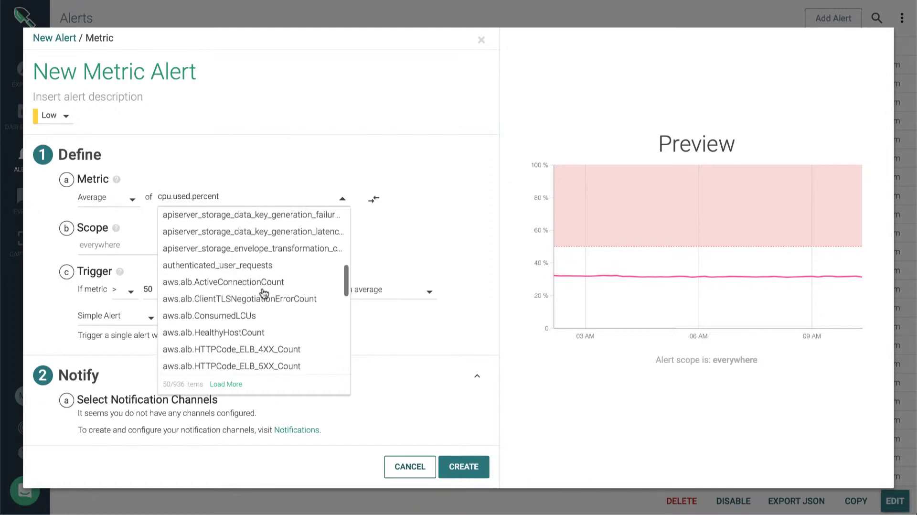
scroll("up", 3)
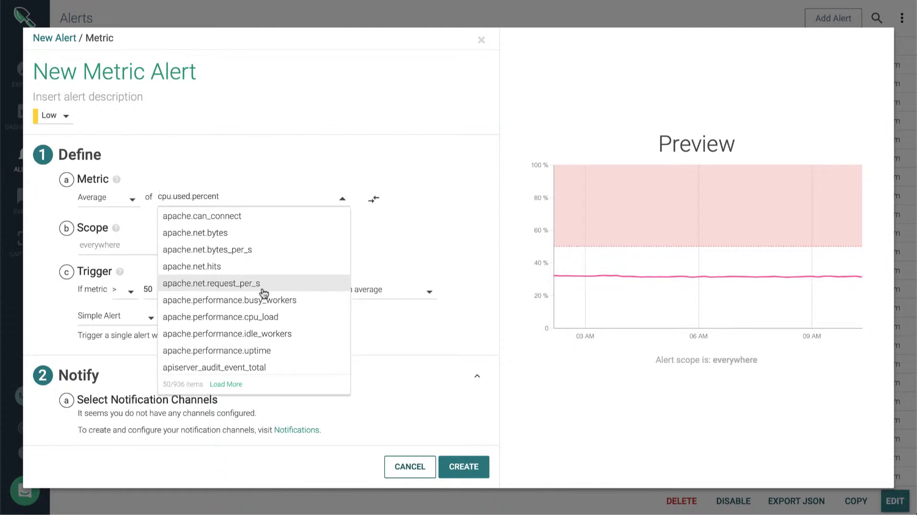
type("mem")
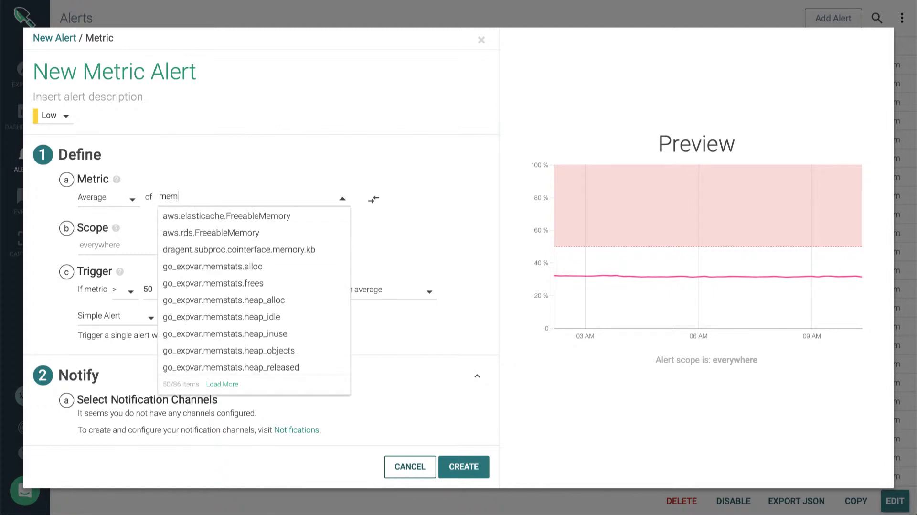
scroll("down", 3)
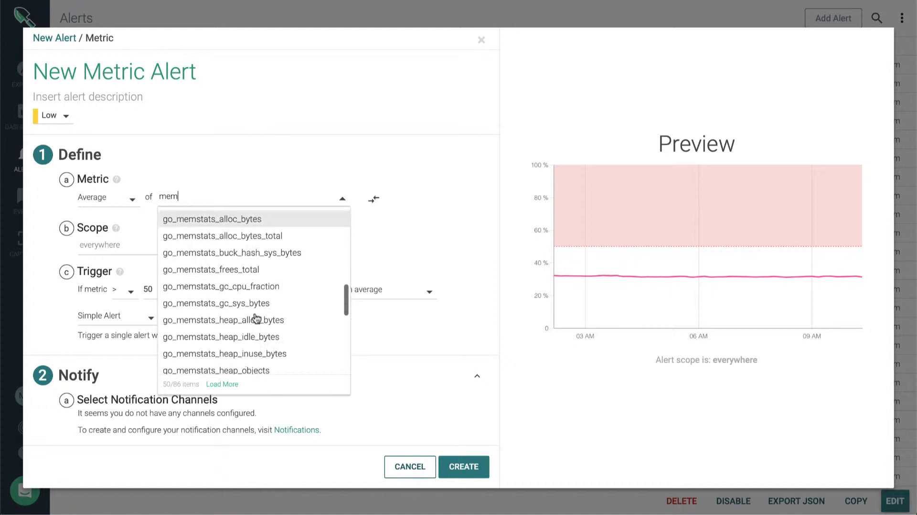
scroll("down", 3)
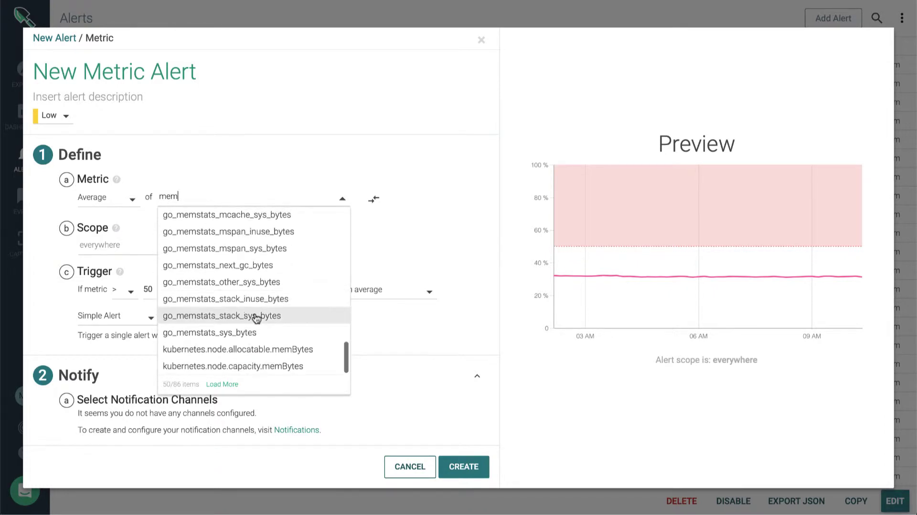
type("ory")
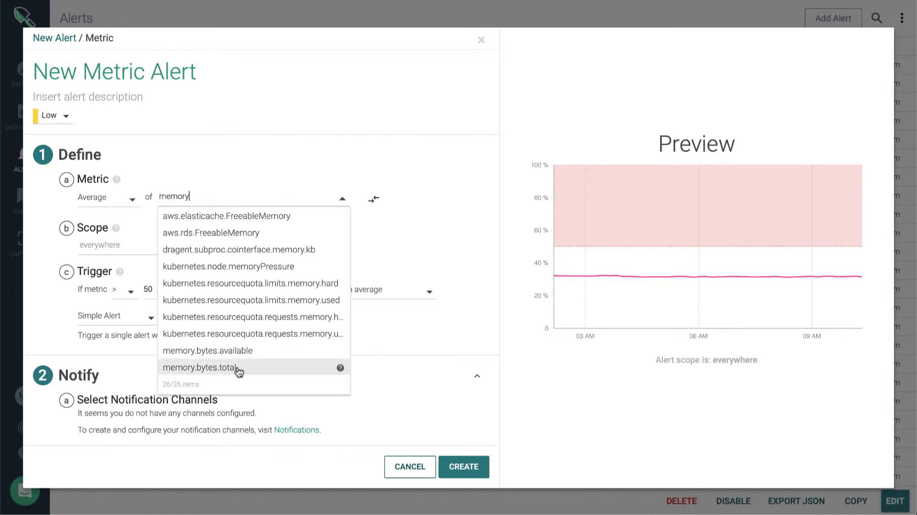
Select memory.bytes.total as the alerted metric, then re-filter the metric list by 'cpu'
left_click(206, 367)
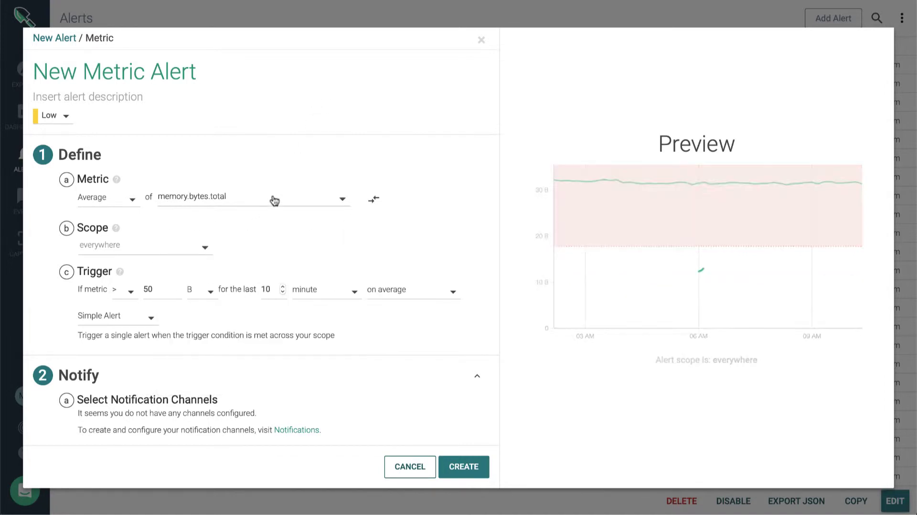
left_click(342, 198)
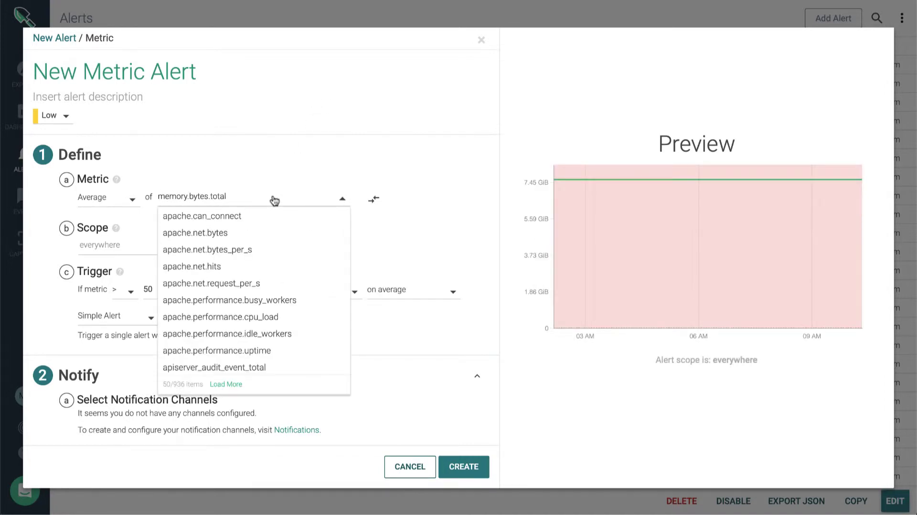
type("cpu")
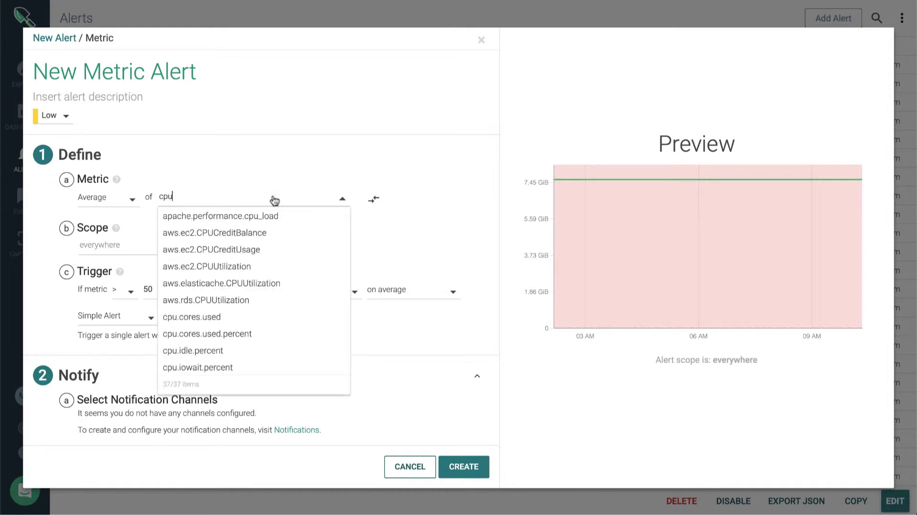
mouse_move(269, 299)
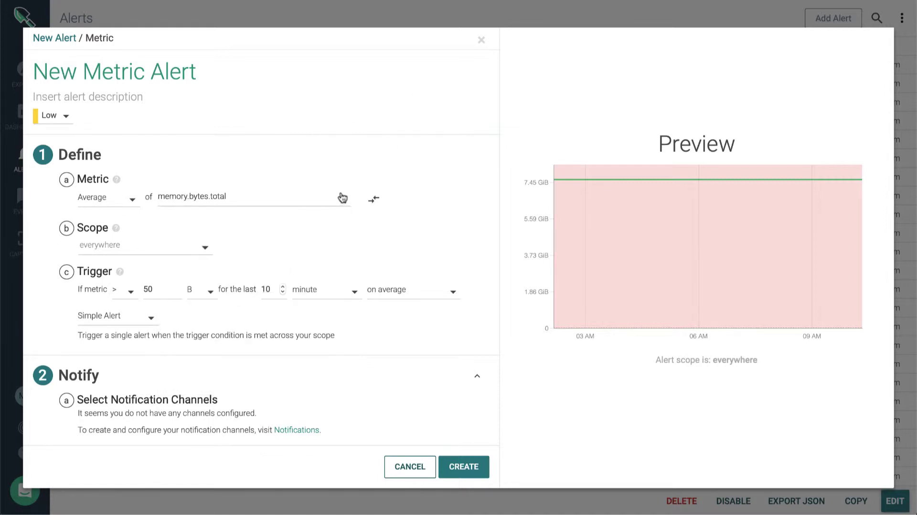
mouse_move(149, 251)
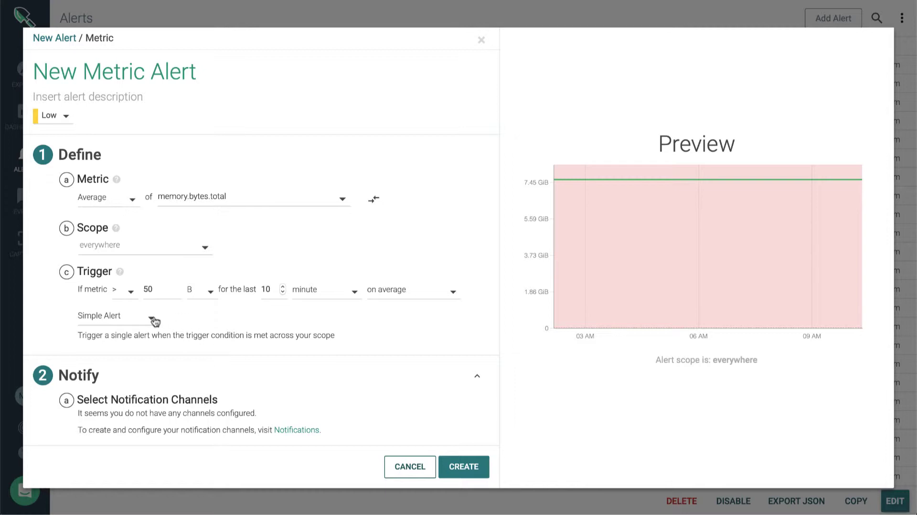
Switch the trigger from Multiple Alerts to Simple Alert, then cancel the New Metric Alert
left_click(108, 316)
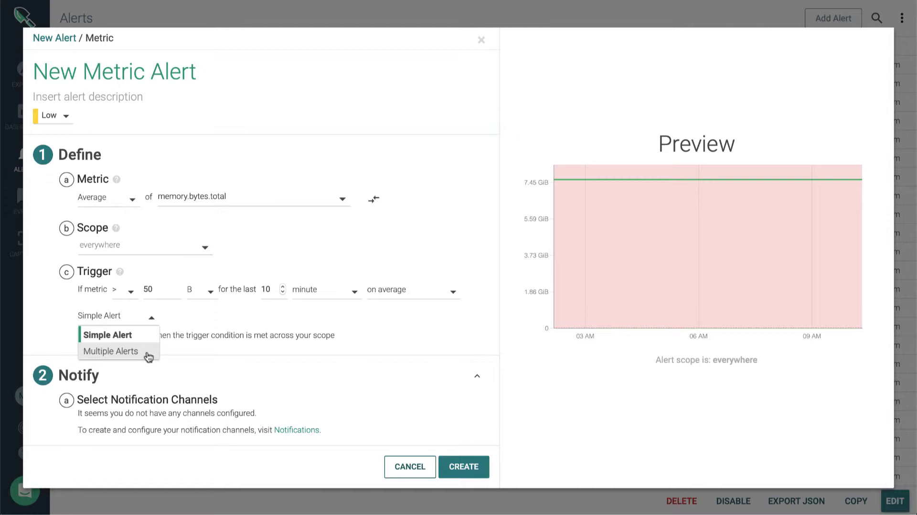
mouse_move(147, 335)
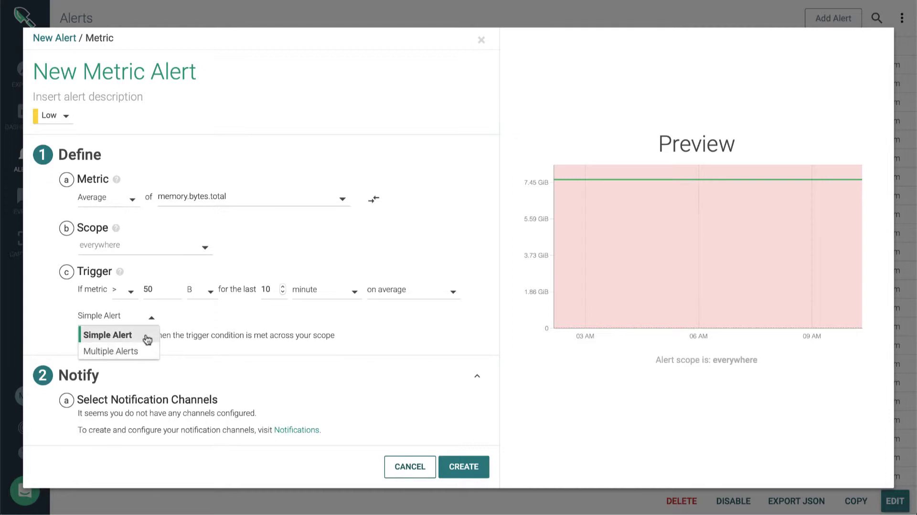
left_click(107, 335)
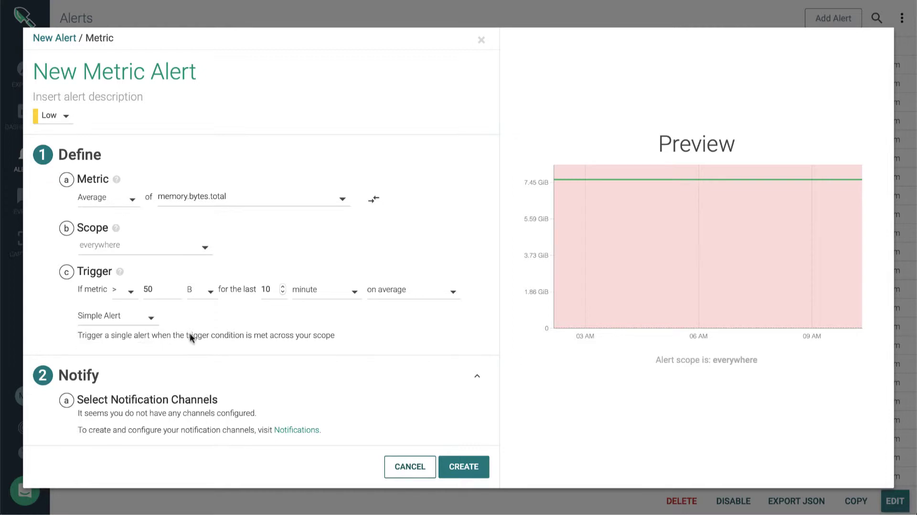
mouse_move(265, 252)
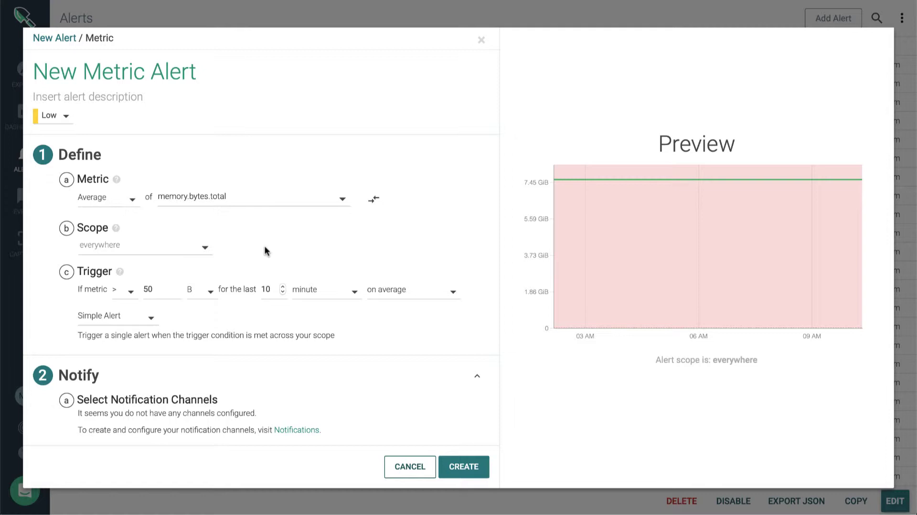
mouse_move(123, 346)
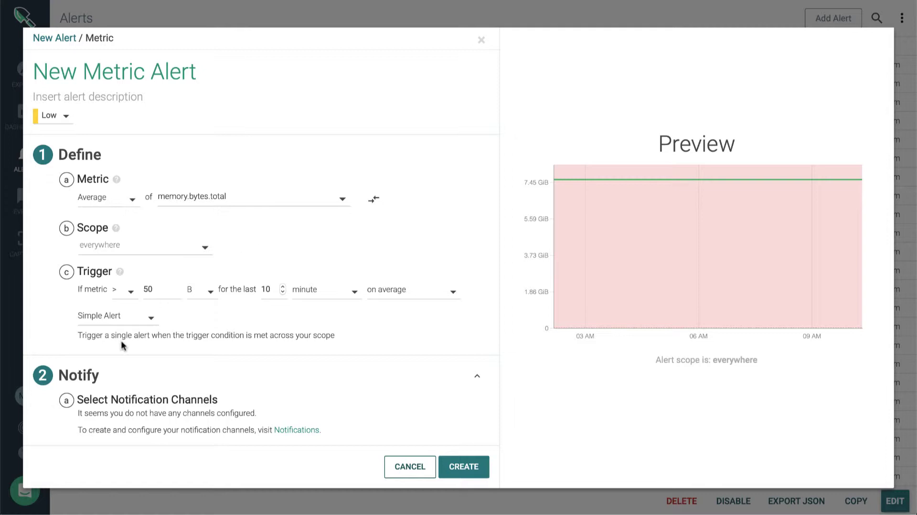
left_click(115, 316)
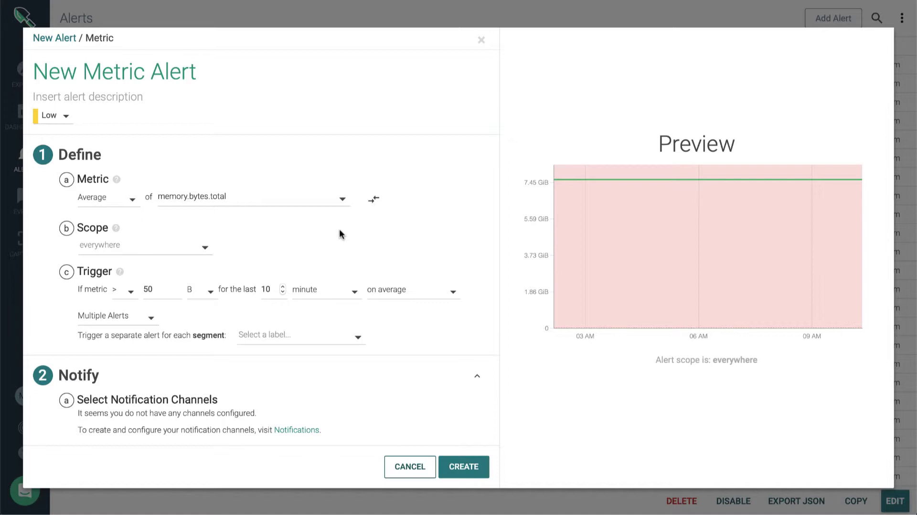
mouse_move(164, 163)
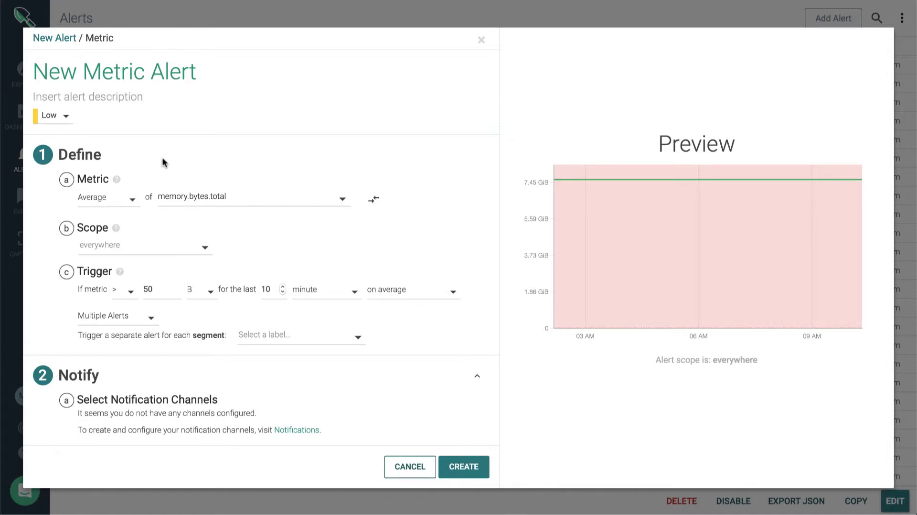
mouse_move(242, 229)
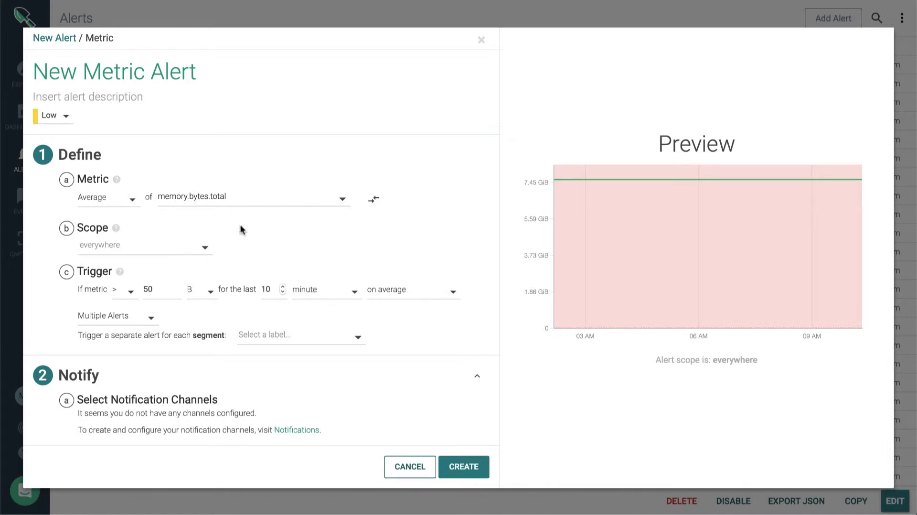
left_click(109, 315)
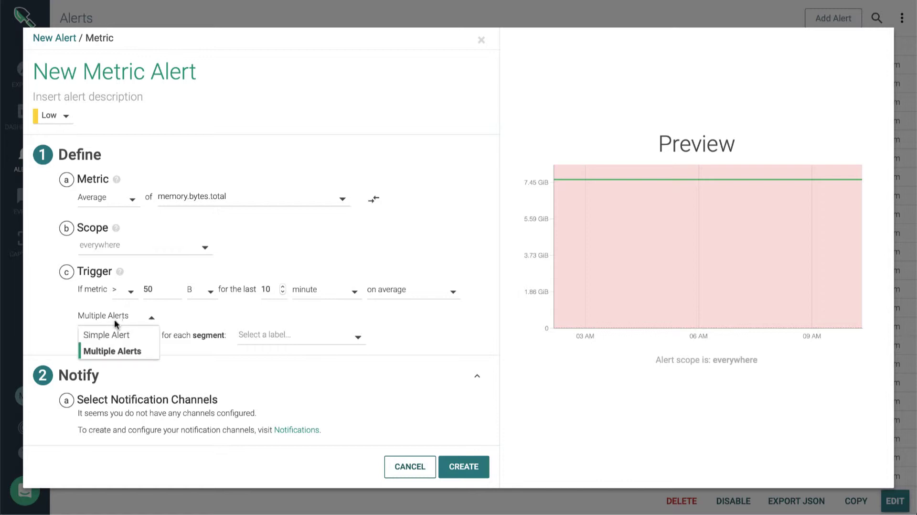
left_click(107, 335)
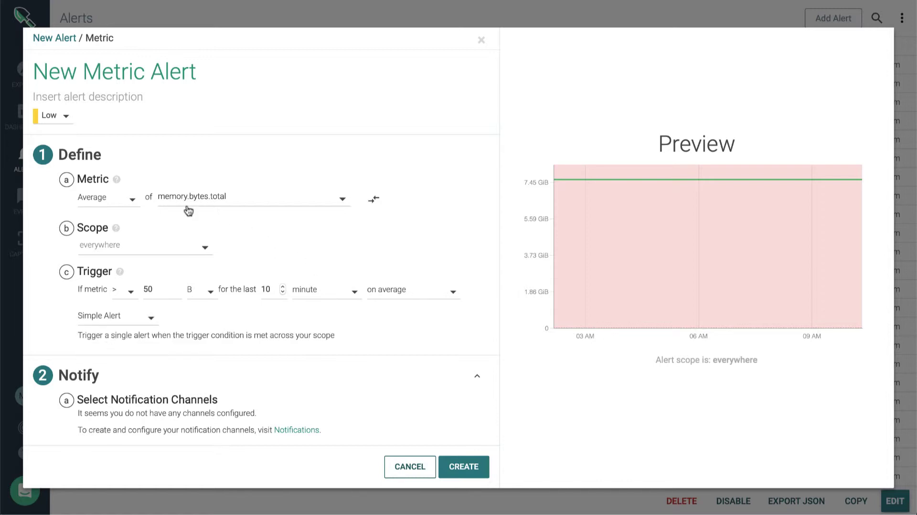
mouse_move(115, 258)
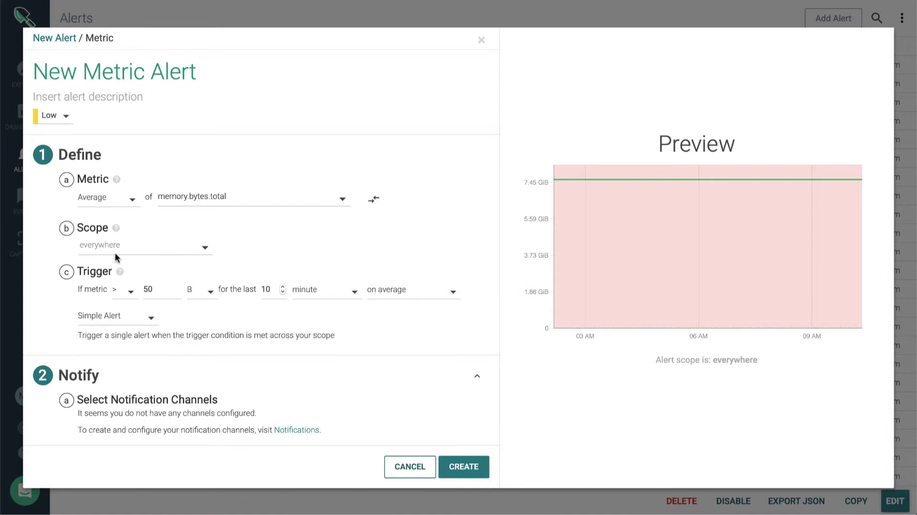
scroll("down", 3)
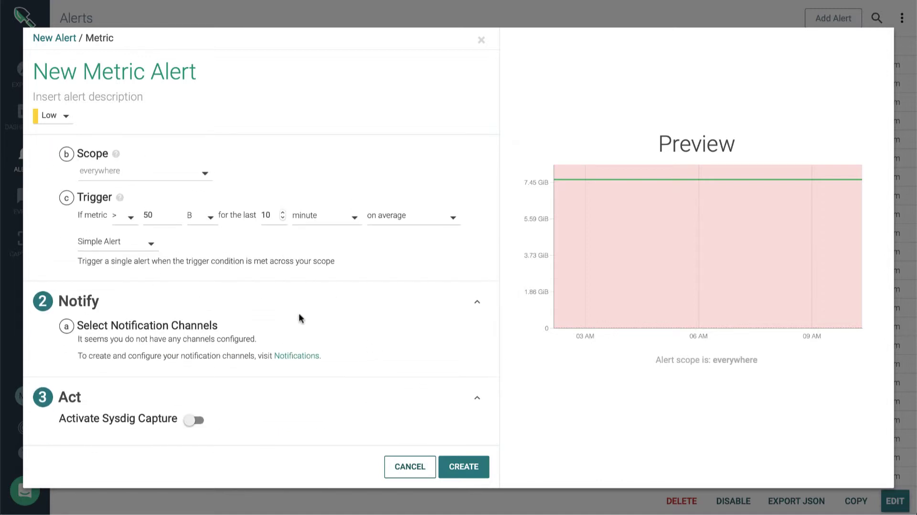
mouse_move(410, 466)
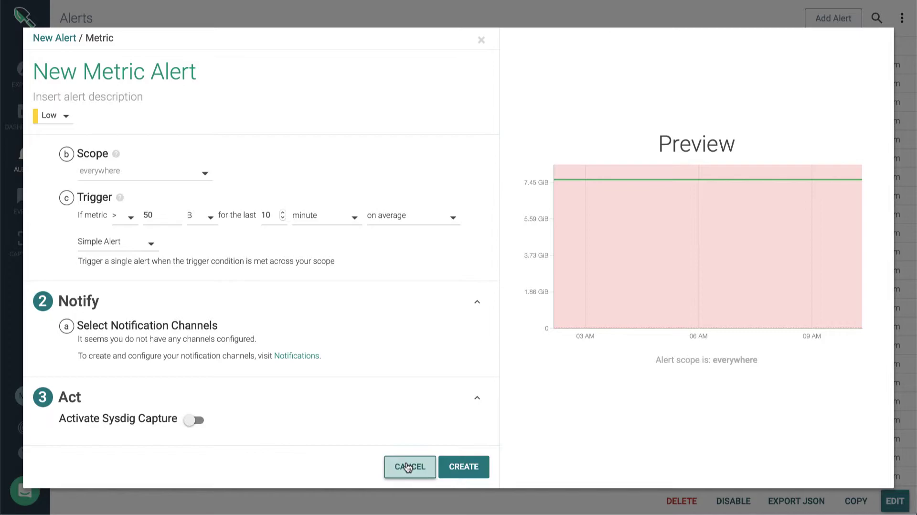
left_click(409, 467)
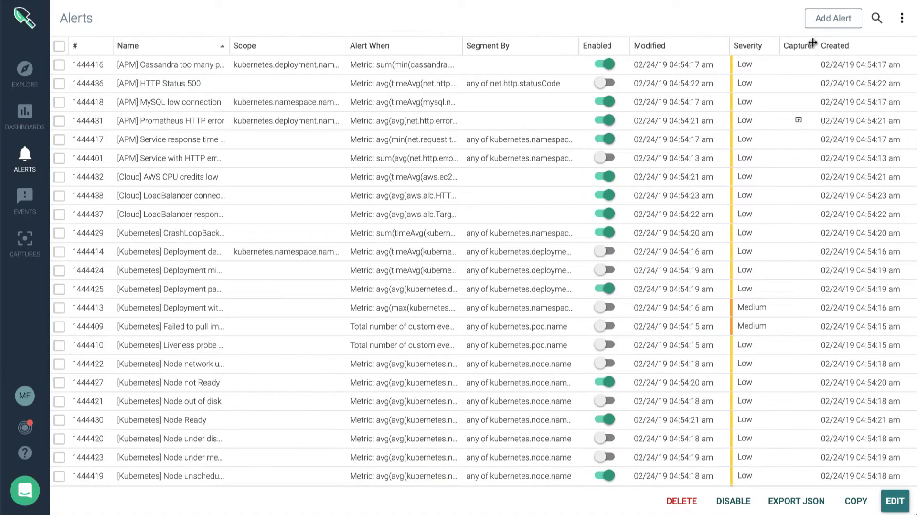
left_click(833, 19)
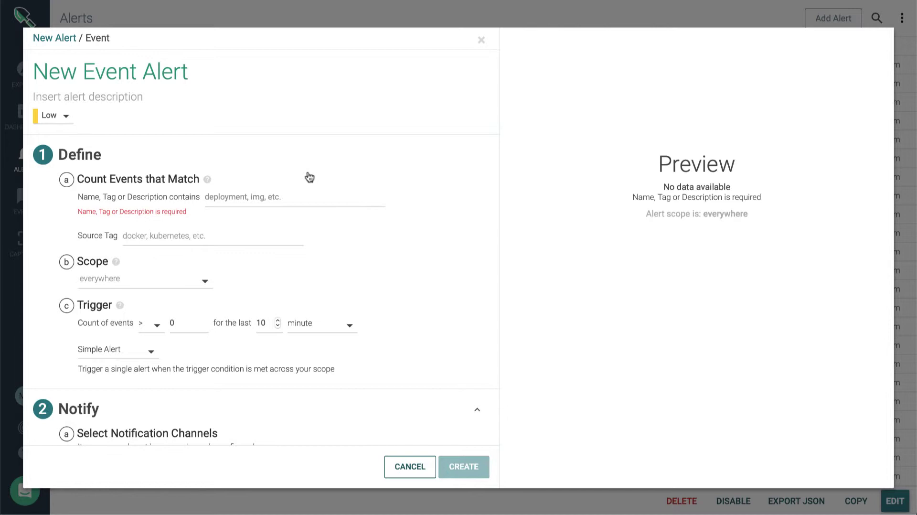
left_click(292, 197)
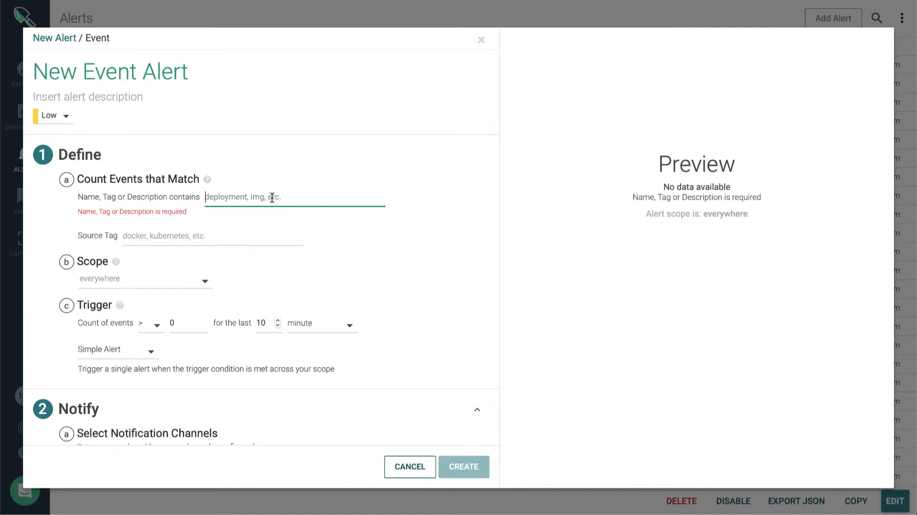
mouse_move(384, 404)
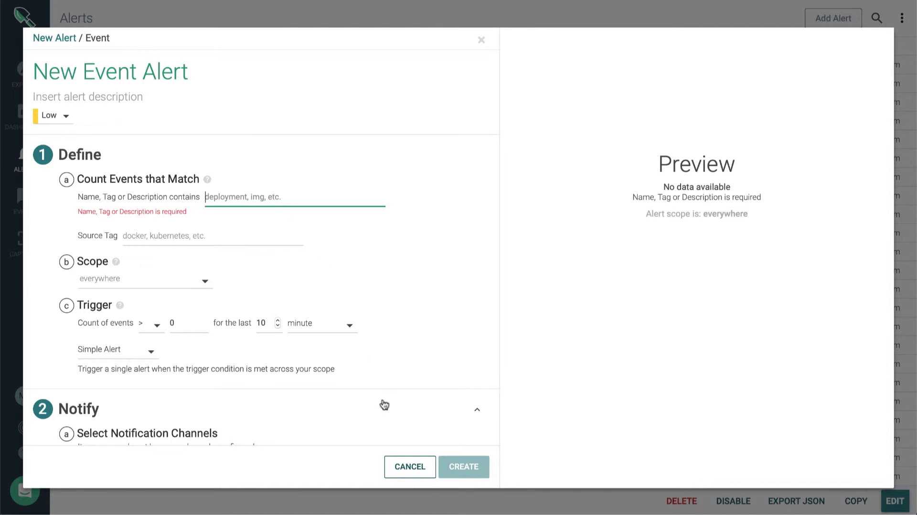
left_click(409, 466)
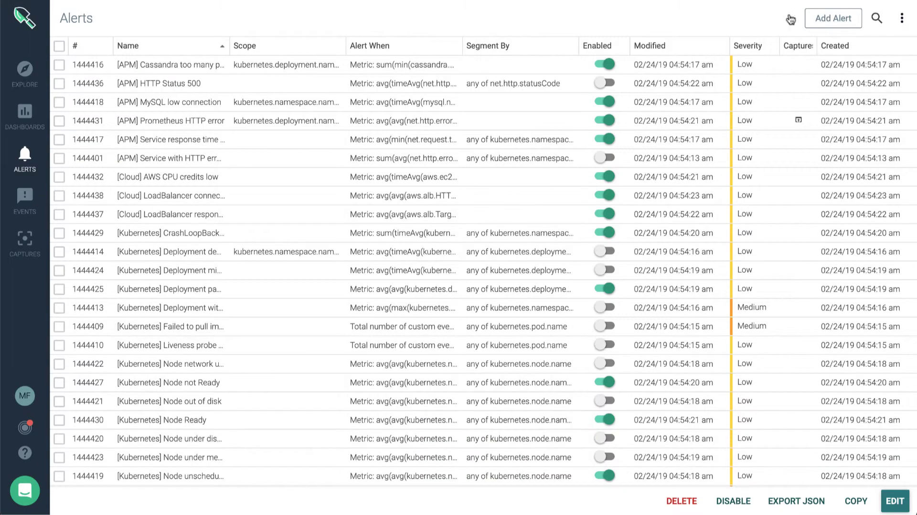
Add an Anomaly Detection alert and review its Define, Notify and Act sections with per-host triggering
left_click(832, 18)
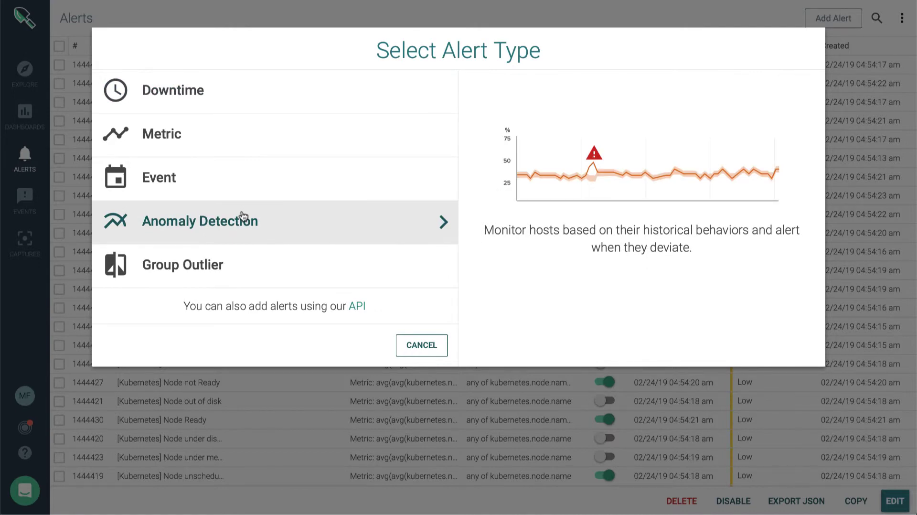
left_click(200, 221)
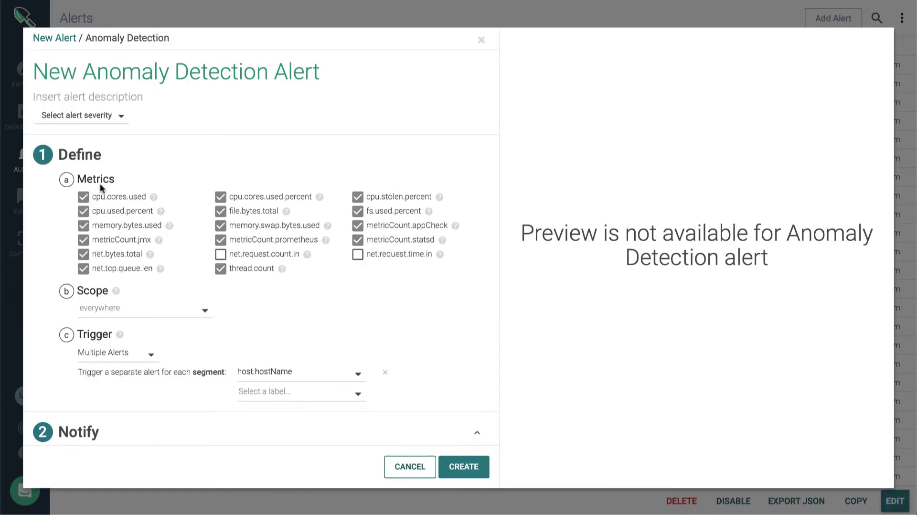
mouse_move(204, 308)
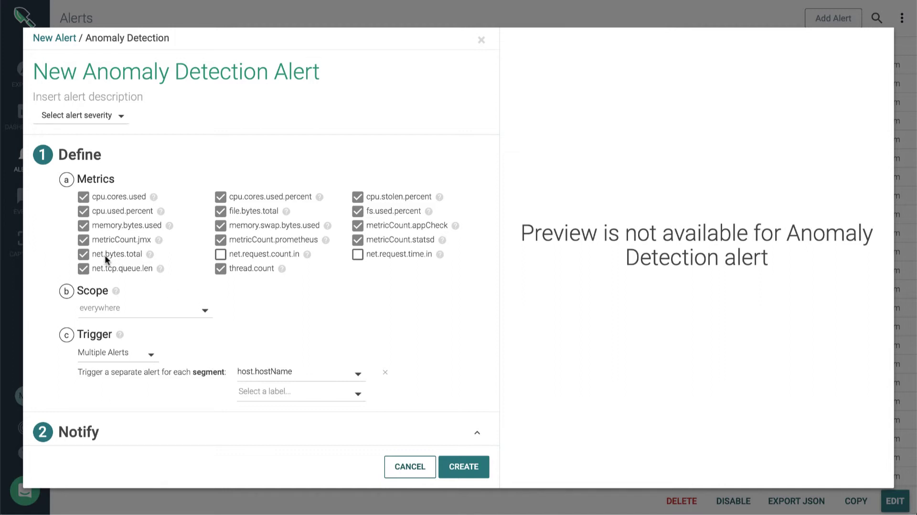
mouse_move(114, 205)
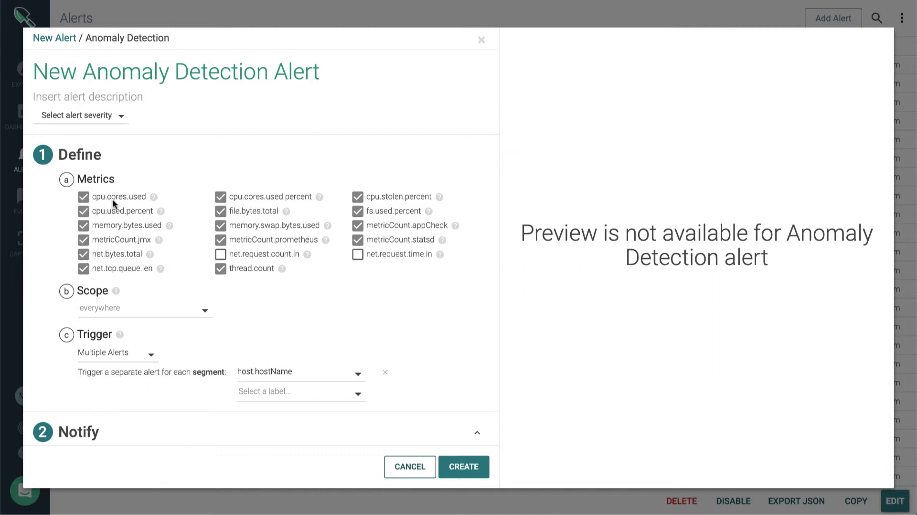
mouse_move(254, 213)
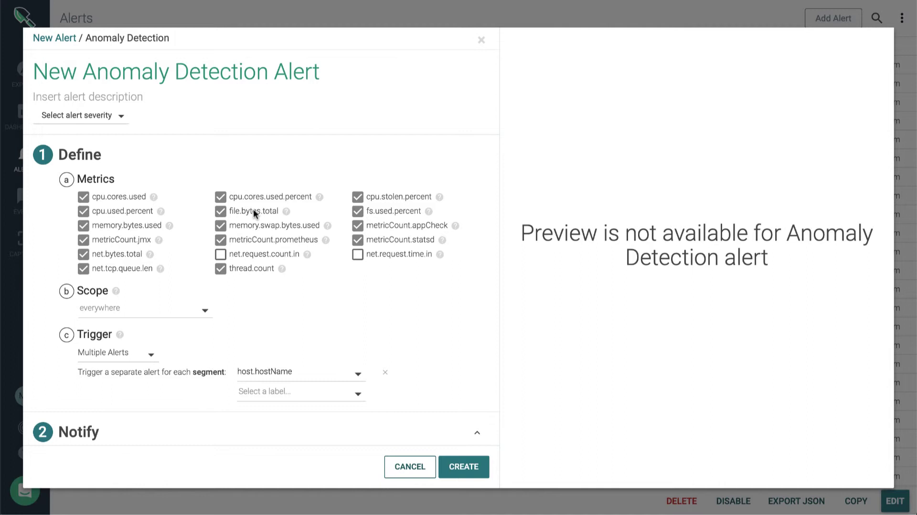
scroll("down", 3)
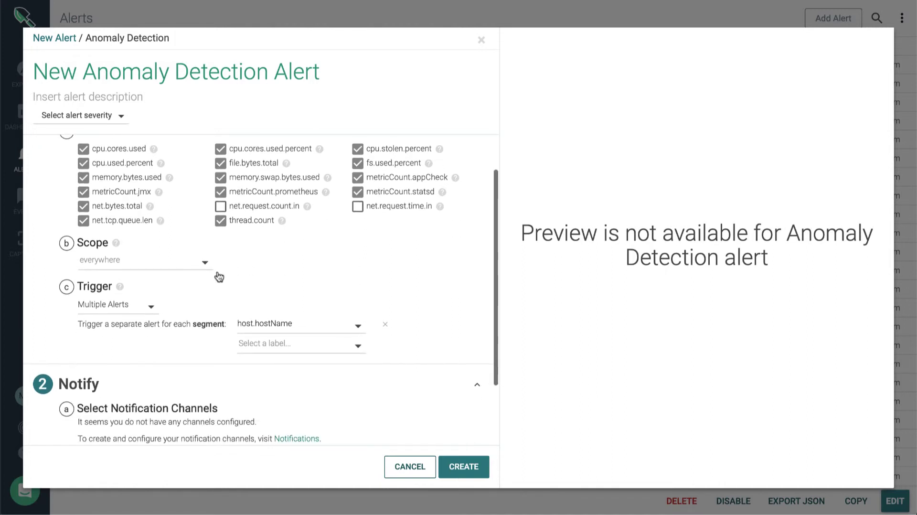
mouse_move(281, 318)
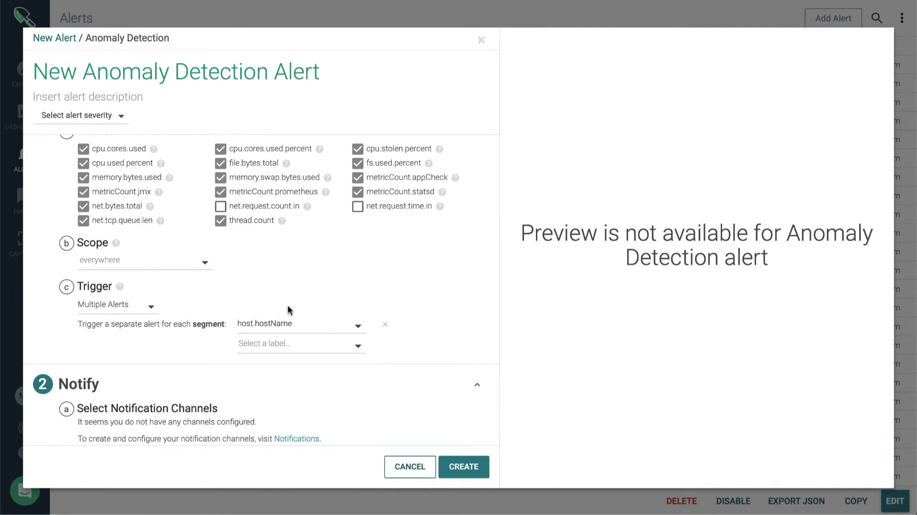
left_click(115, 304)
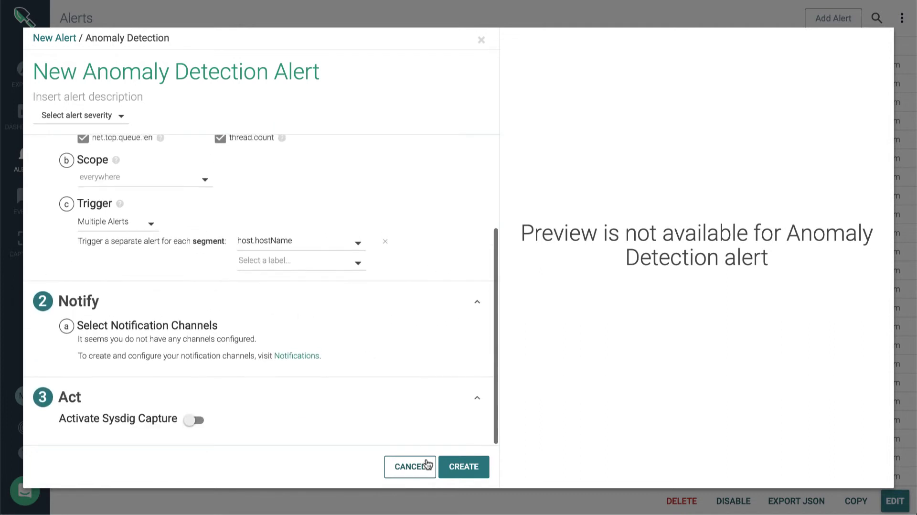
Cancel the Anomaly Detection alert, look over a New Group Outlier Alert form, and cancel it too
left_click(409, 466)
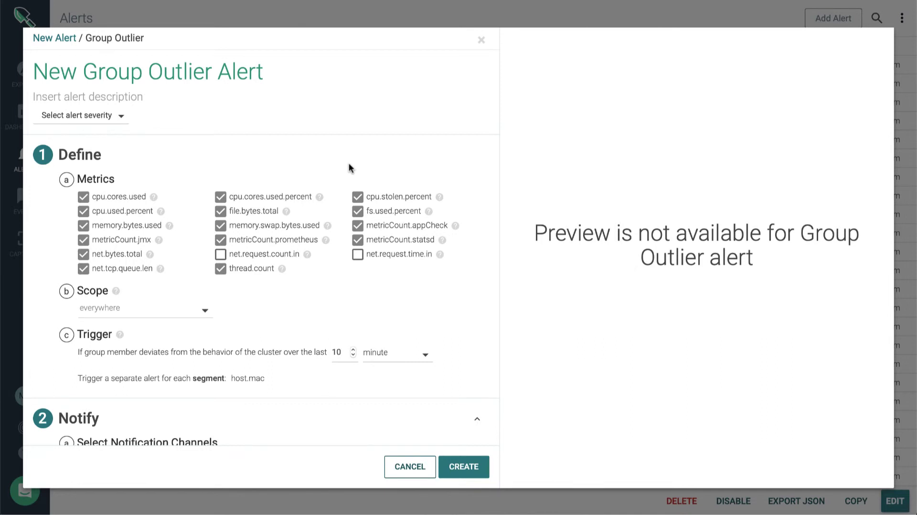
mouse_move(339, 332)
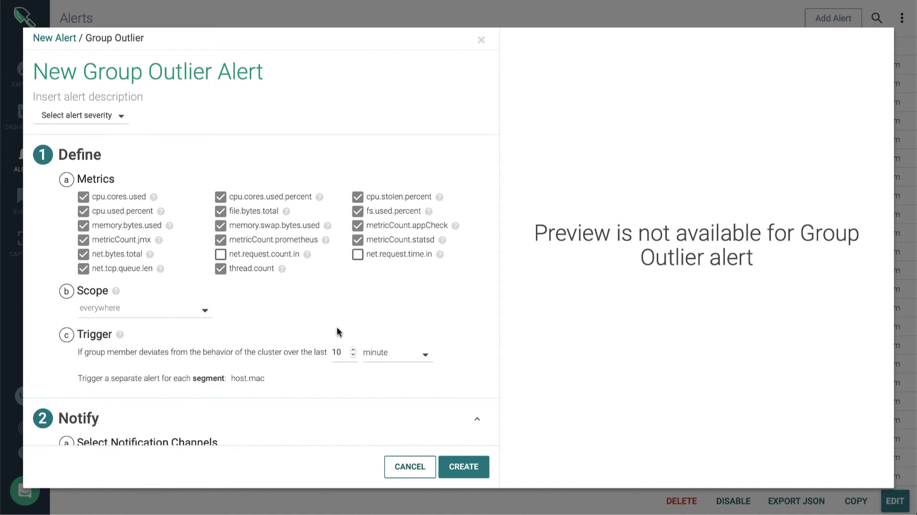
mouse_move(268, 389)
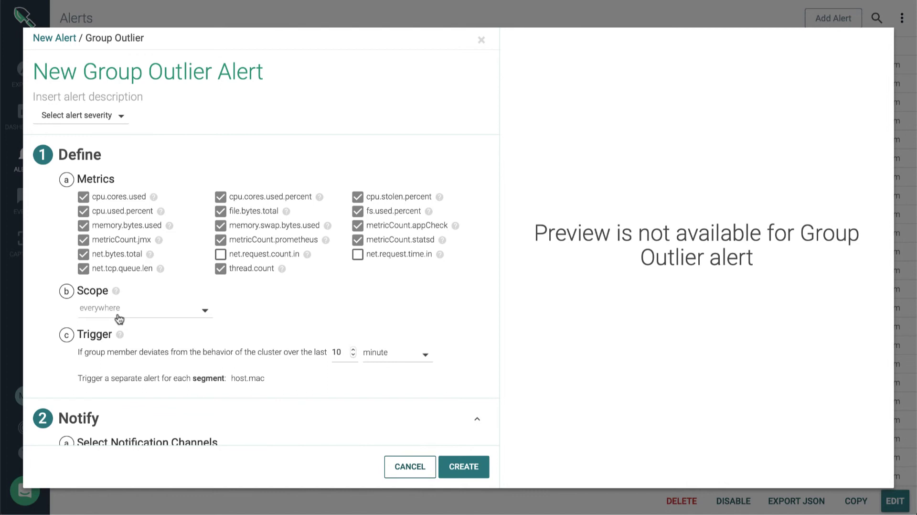
mouse_move(172, 319)
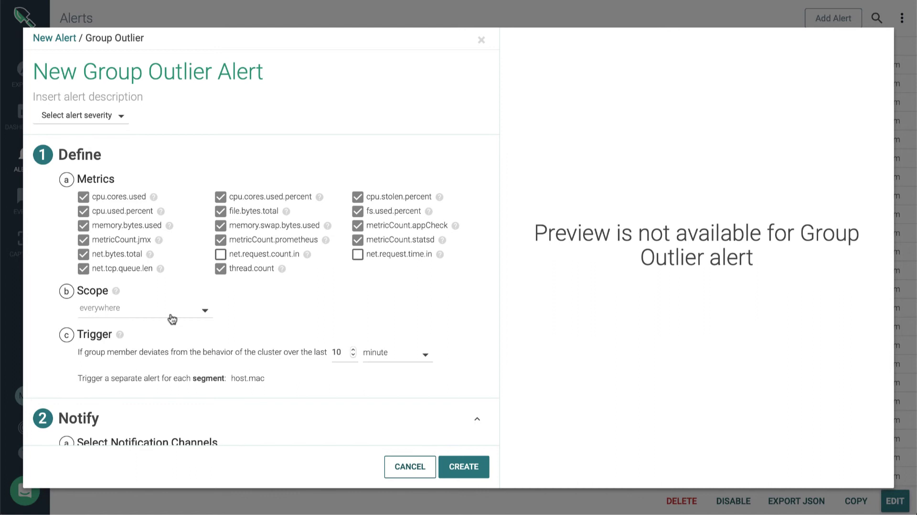
scroll("down", 3)
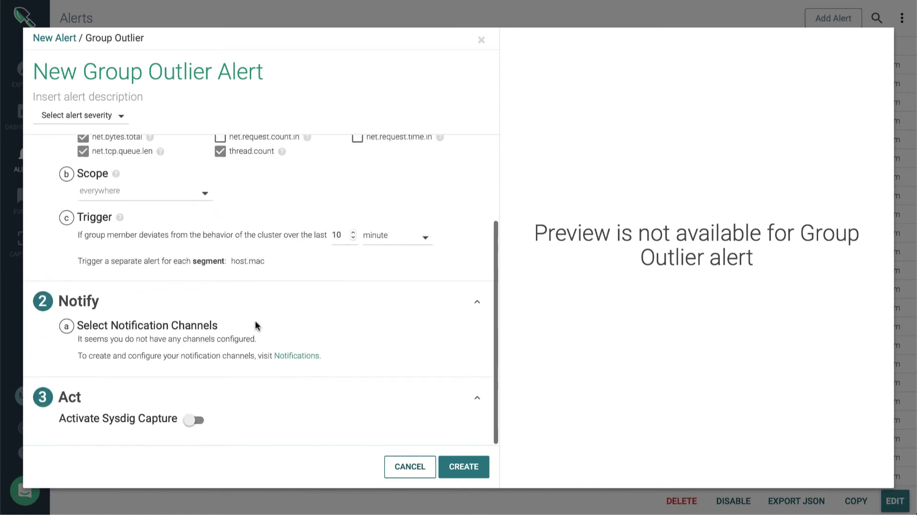
mouse_move(171, 329)
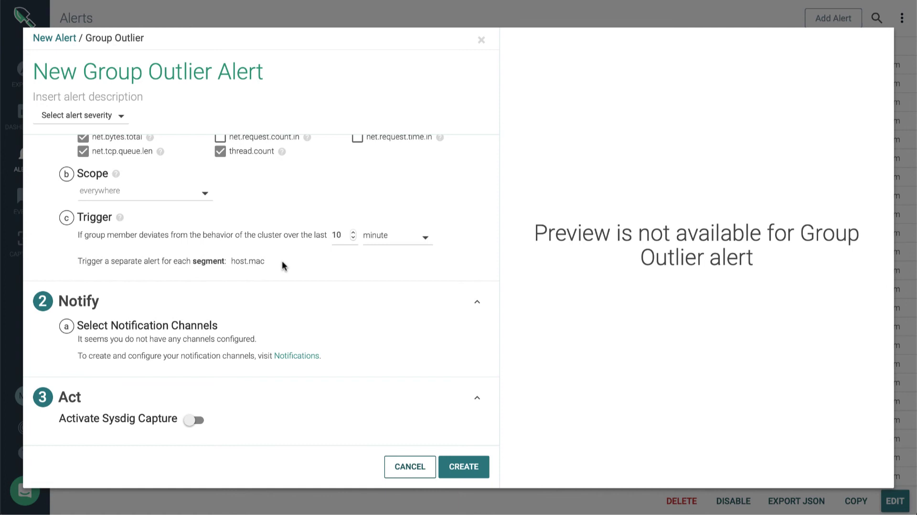
scroll("up", 3)
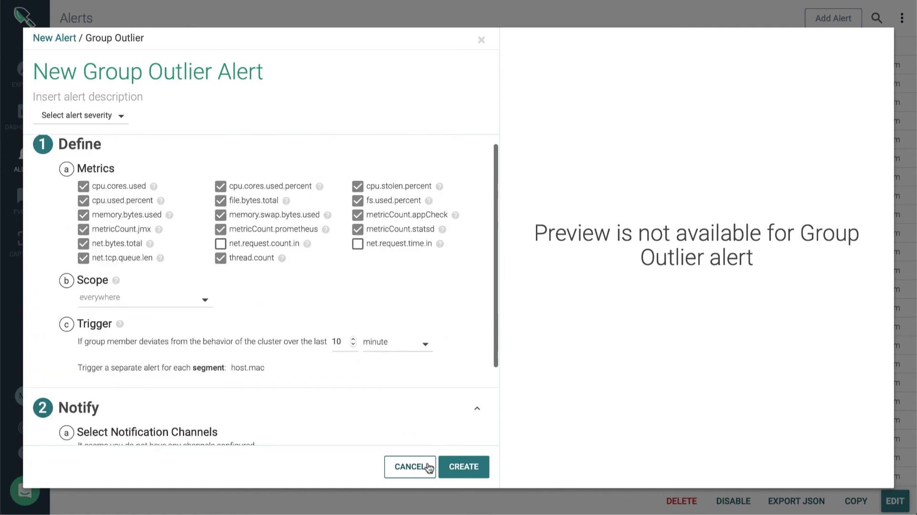
left_click(410, 466)
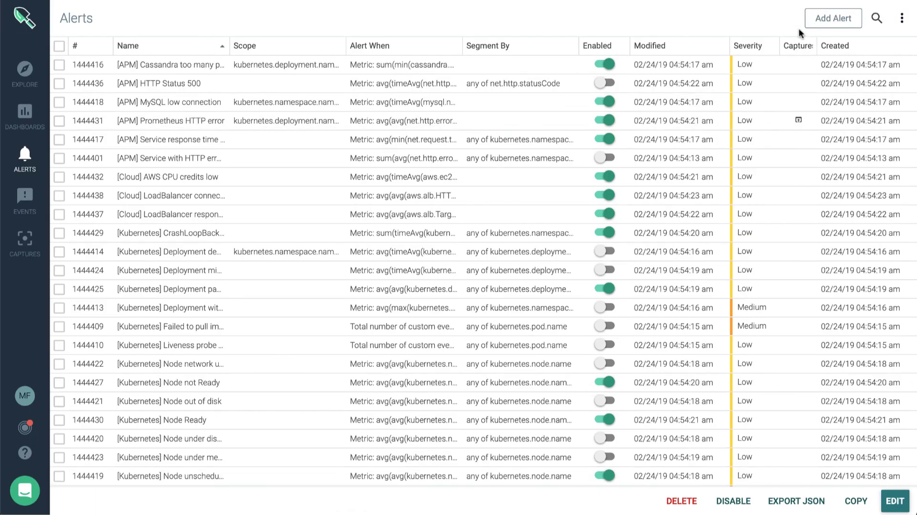
left_click(833, 18)
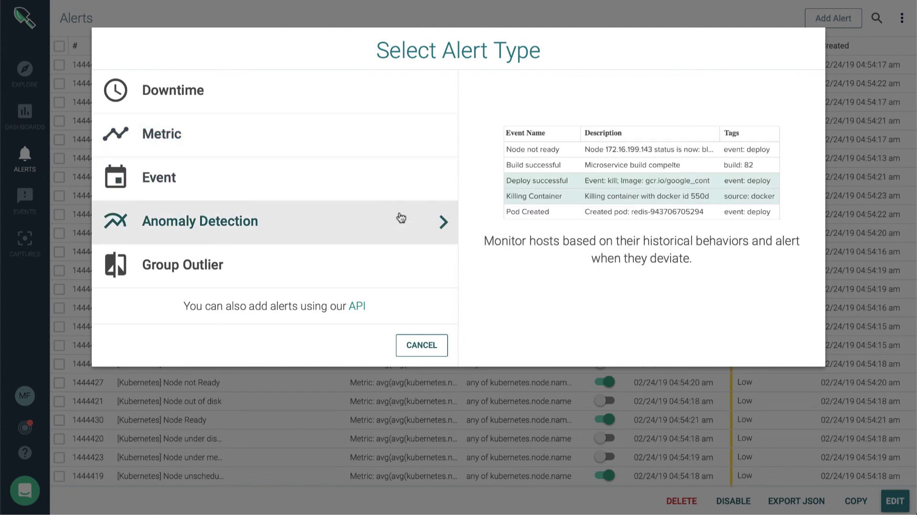
left_click(421, 345)
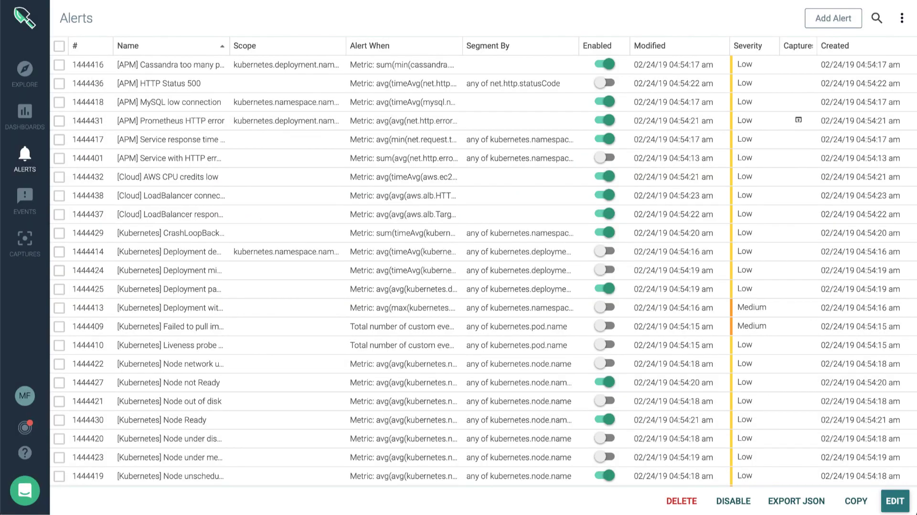